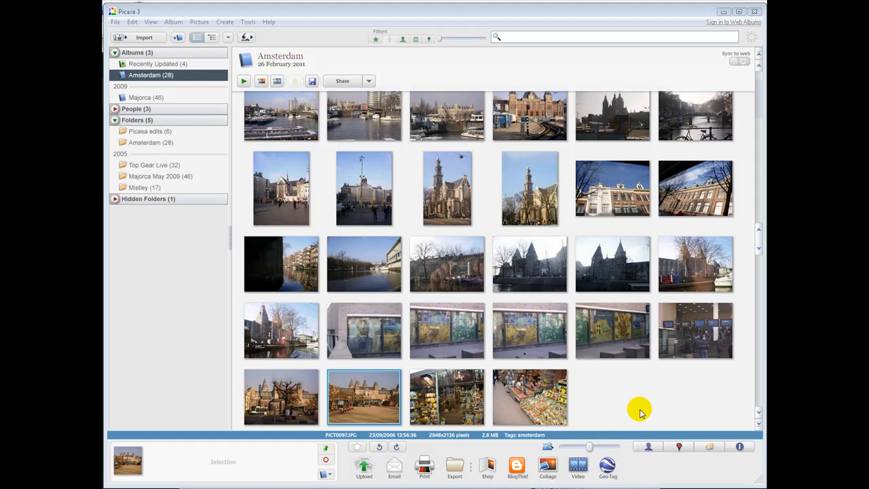
{"action": "mouse_move", "coordinate": [380, 400]}
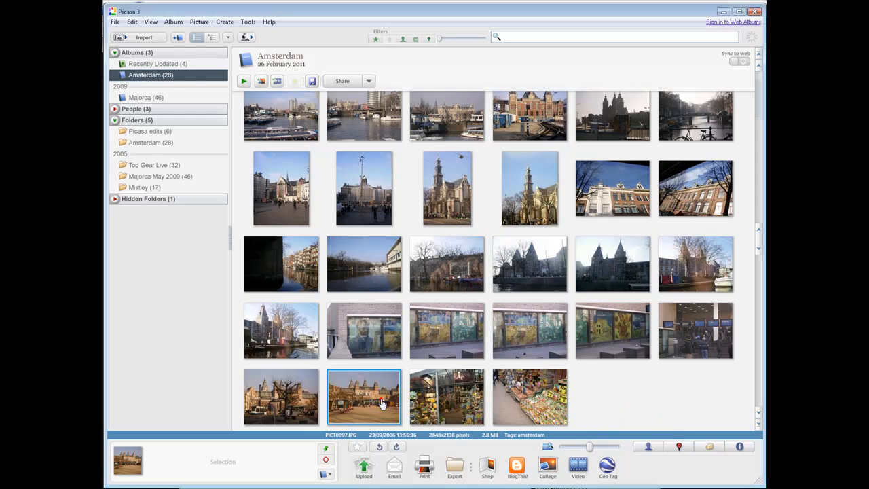
Open the Rijksmuseum photo from the Amsterdam album in edit view with Effects showing.
{"action": "double_click", "coordinate": [364, 397]}
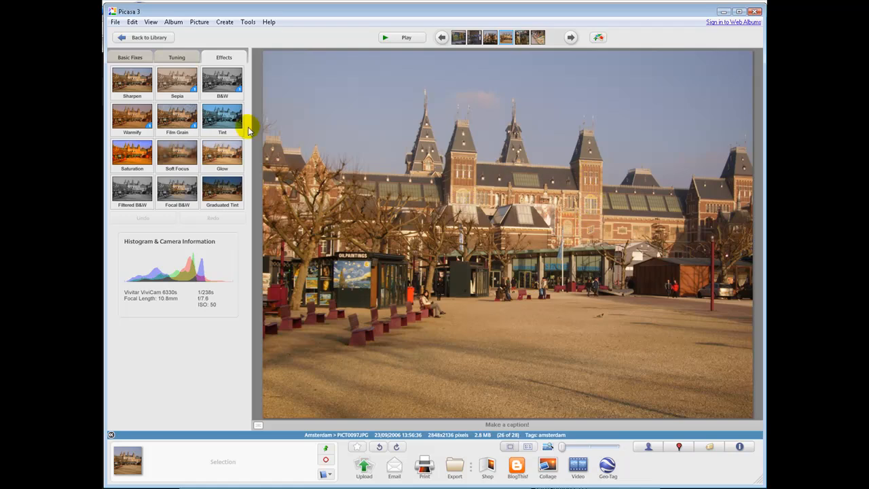
Bring up the Sharpen effect and turn the Amount slider up substantially as a trial.
{"action": "left_click", "coordinate": [132, 80]}
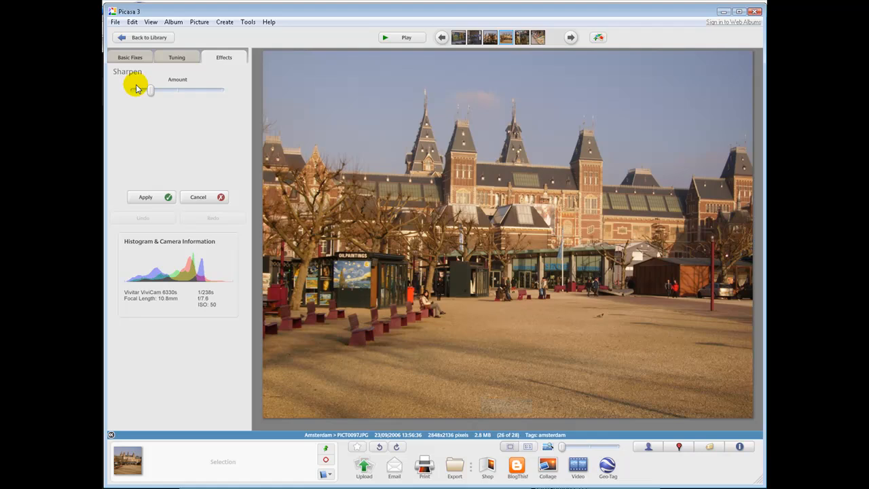
{"action": "left_click_drag", "start_coordinate": [130, 90], "coordinate": [150, 90]}
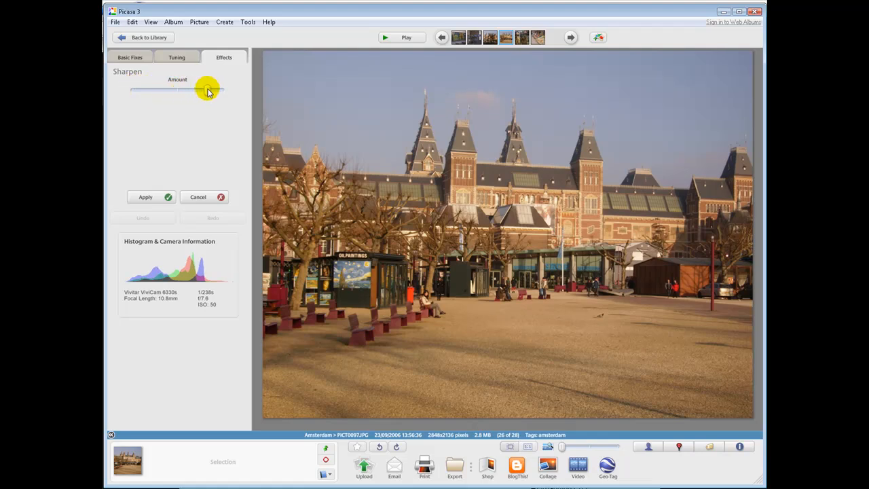
{"action": "left_click_drag", "start_coordinate": [206, 89], "coordinate": [214, 90]}
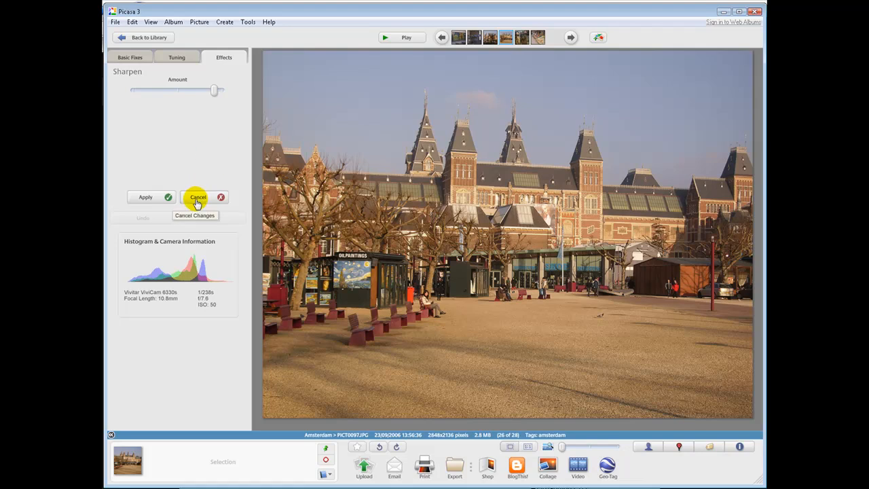
Cancel the strong trial and set Sharpen again to a moderate, mid-range amount.
{"action": "left_click", "coordinate": [198, 197]}
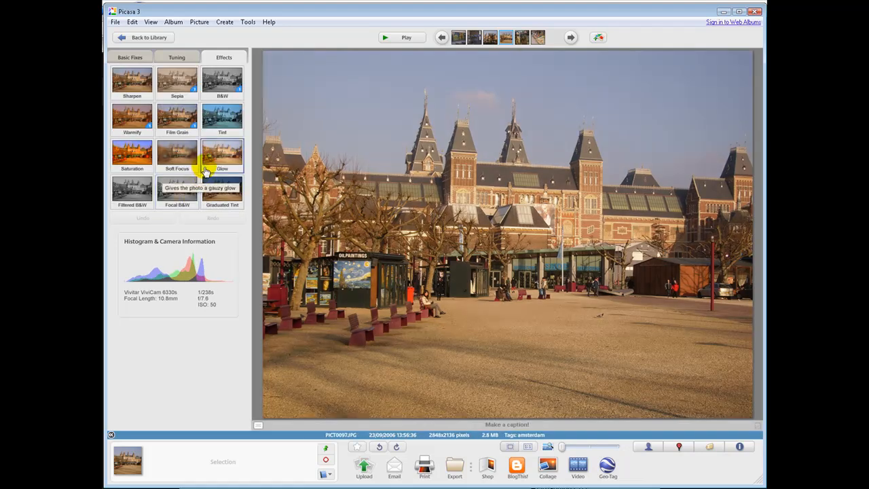
{"action": "left_click", "coordinate": [131, 80]}
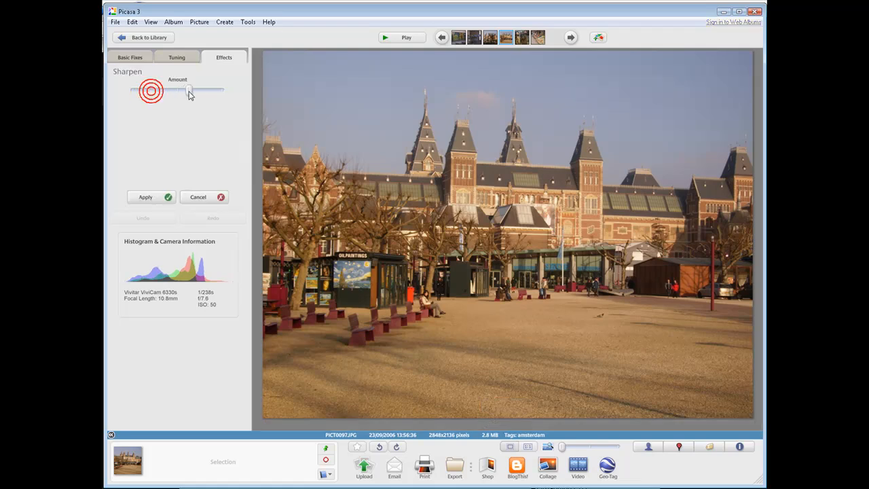
{"action": "left_click_drag", "start_coordinate": [188, 90], "coordinate": [216, 92]}
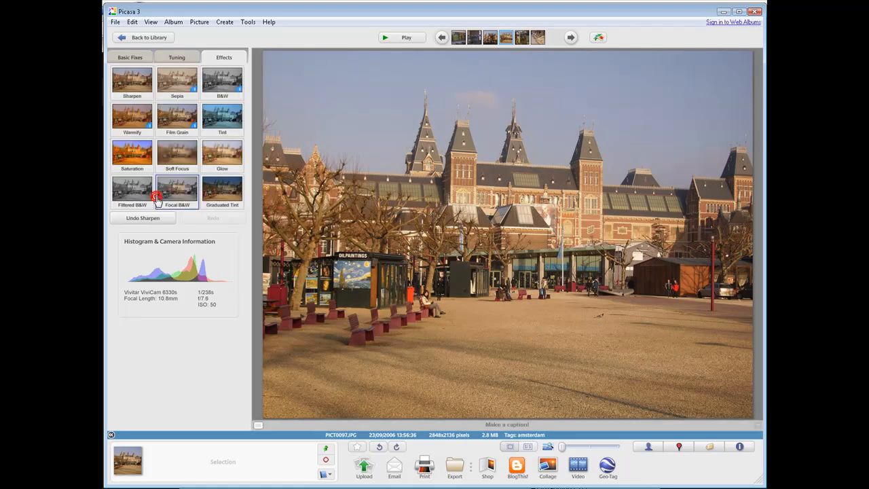
{"action": "mouse_move", "coordinate": [158, 192]}
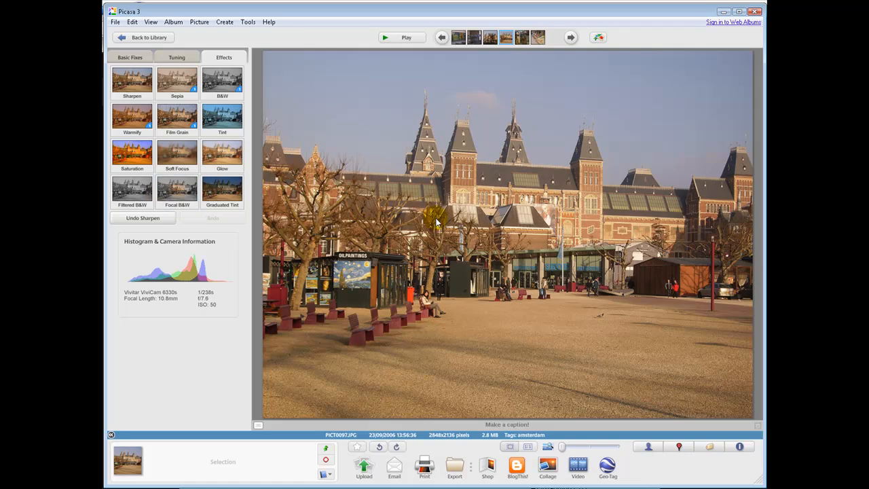
{"action": "mouse_move", "coordinate": [365, 179]}
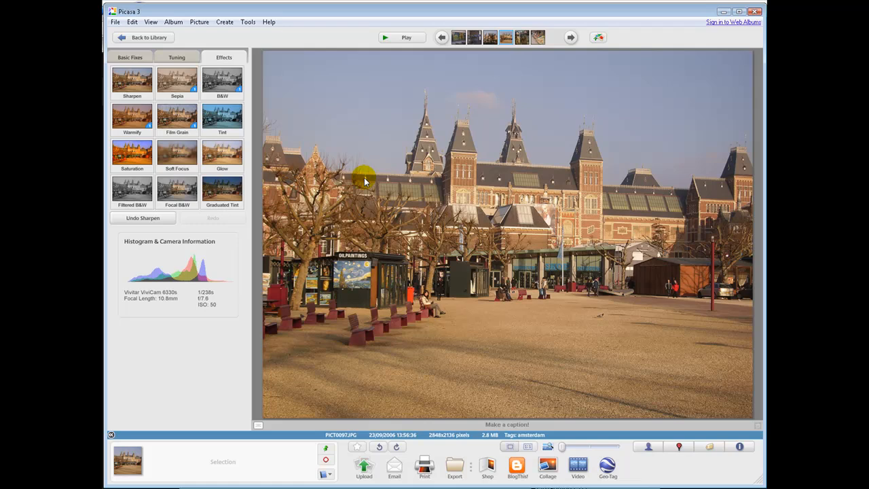
{"action": "mouse_move", "coordinate": [136, 81]}
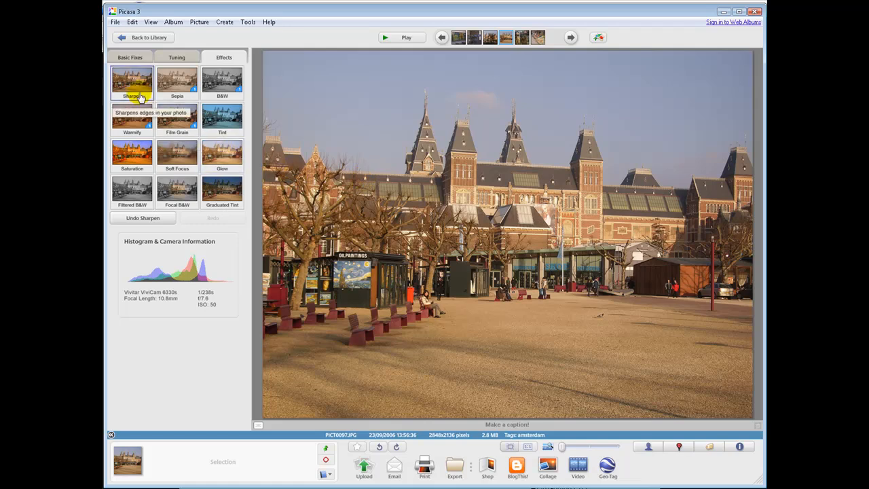
Apply a second round of Sharpen to the museum photo at the amount already set.
{"action": "left_click", "coordinate": [132, 81]}
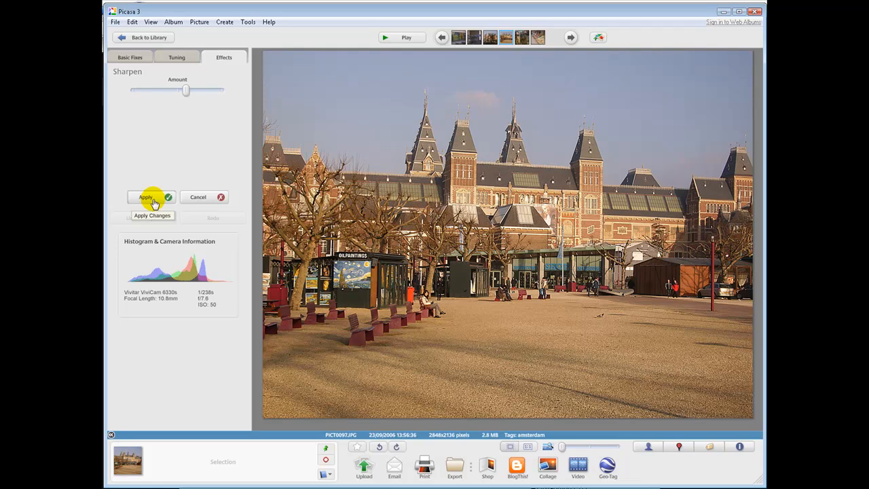
{"action": "left_click", "coordinate": [143, 197]}
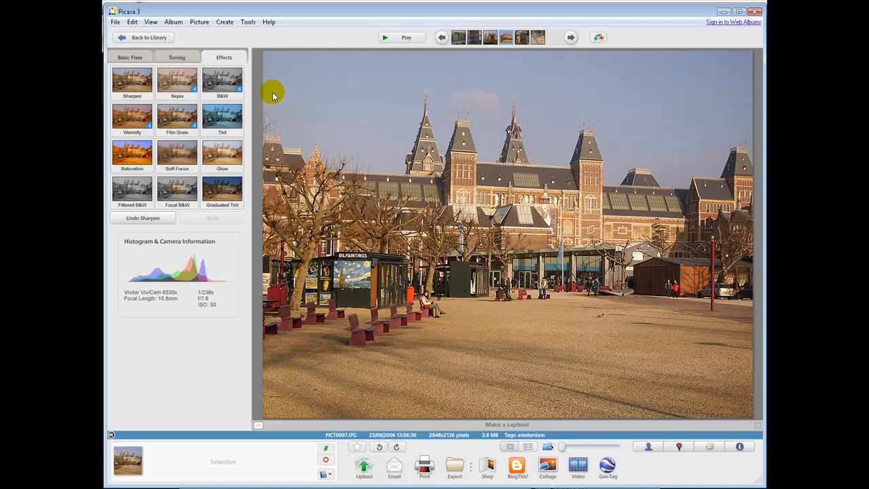
Return from the editor to the library grid of Amsterdam photo thumbnails.
{"action": "left_click", "coordinate": [142, 38]}
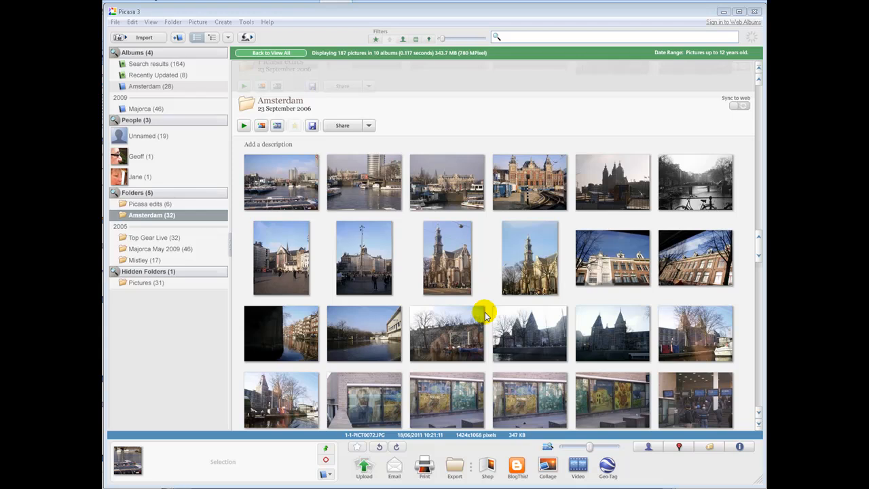
{"action": "mouse_move", "coordinate": [540, 347]}
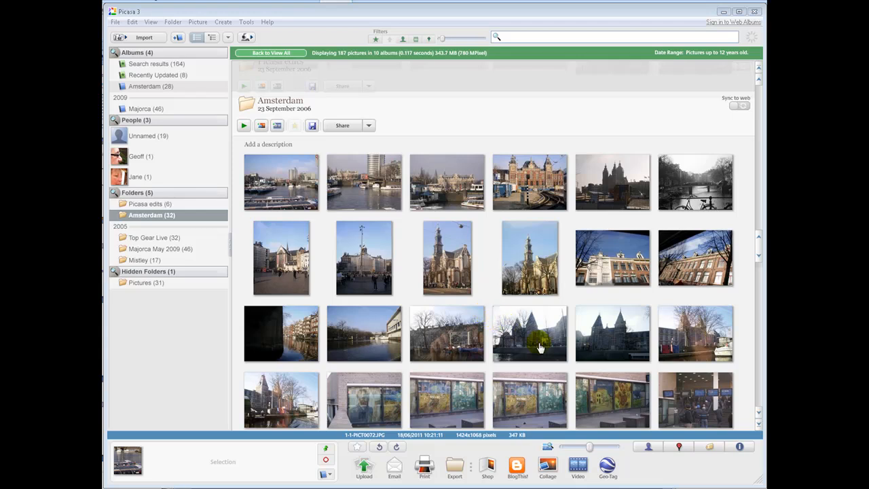